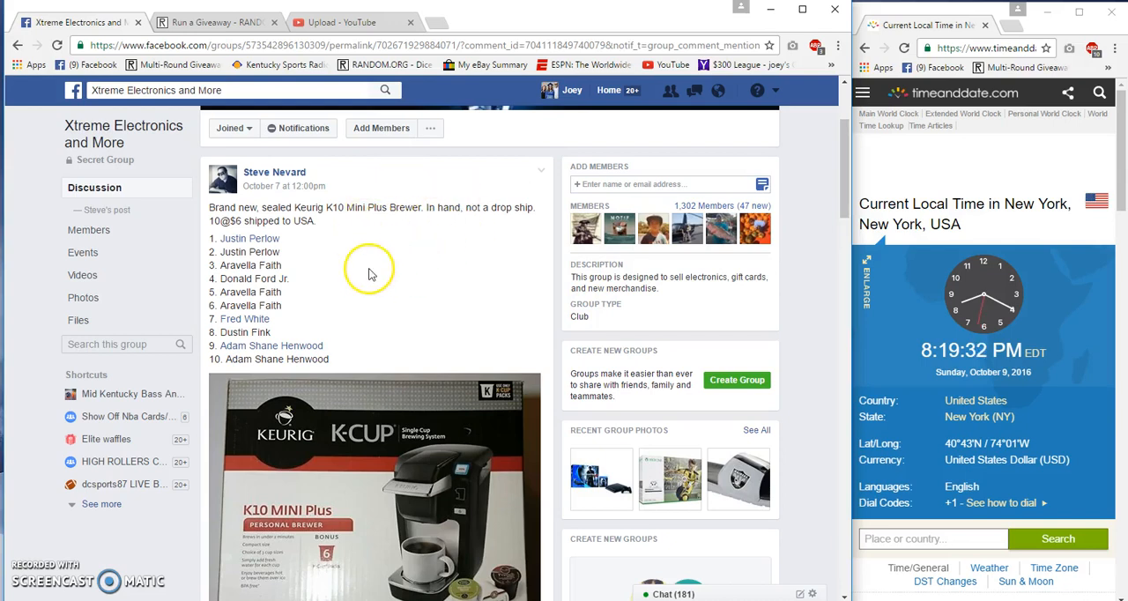
{"action": "mouse_move", "coordinate": [309, 247]}
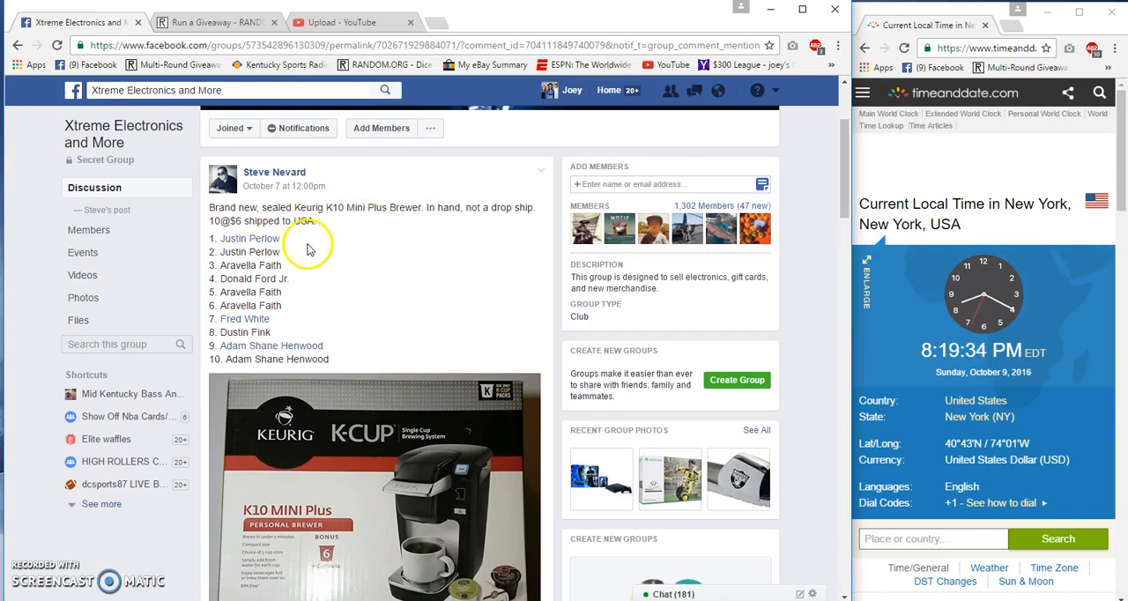
Step: Review the post's ten-name entry list and comments, then comment 'Live'
{"action": "double_click", "coordinate": [247, 238]}
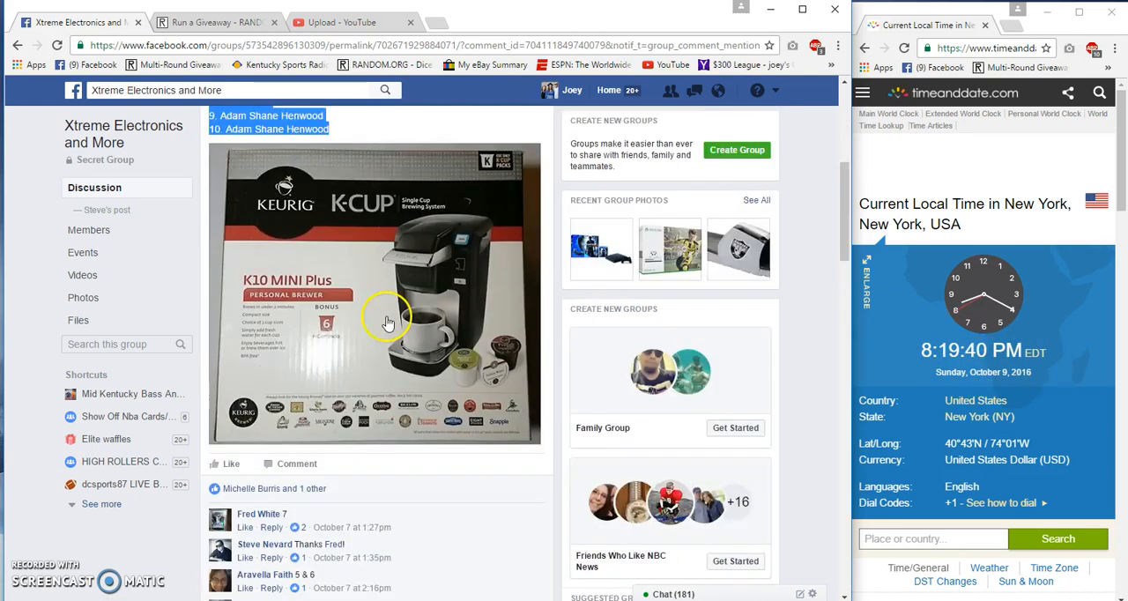
{"action": "scroll", "scroll_direction": "down", "scroll_amount": 3}
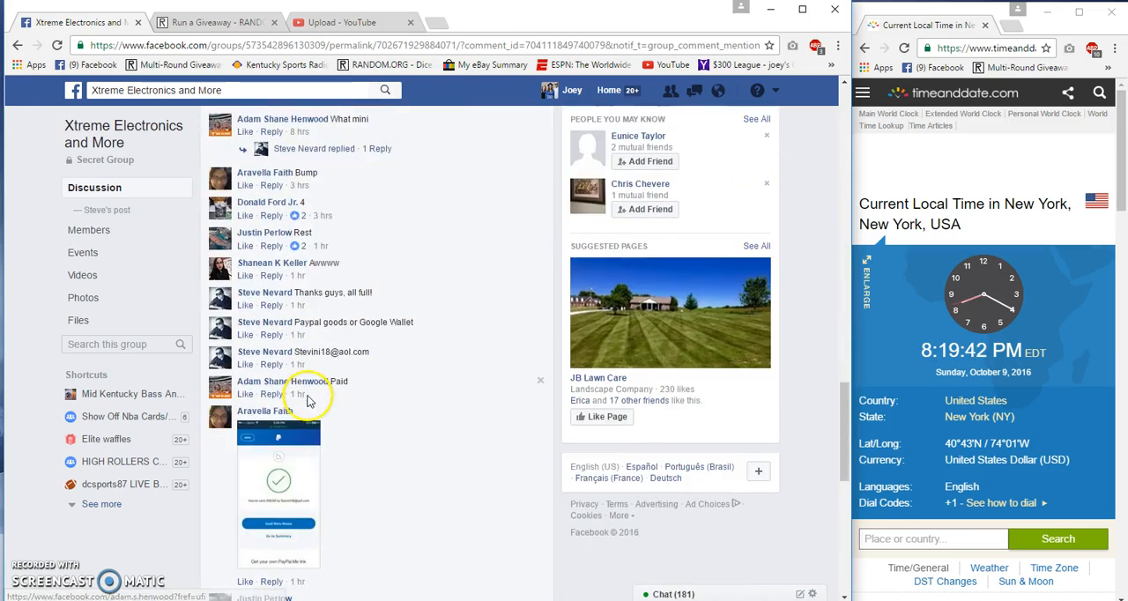
{"action": "scroll", "scroll_direction": "down", "scroll_amount": 3}
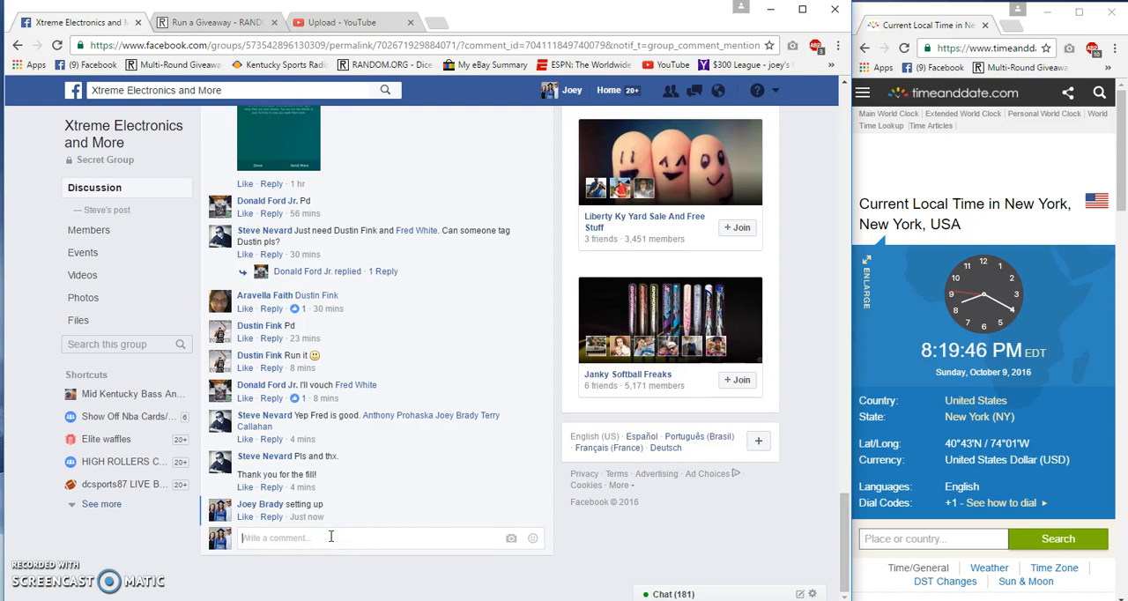
{"action": "type", "text": "Live"}
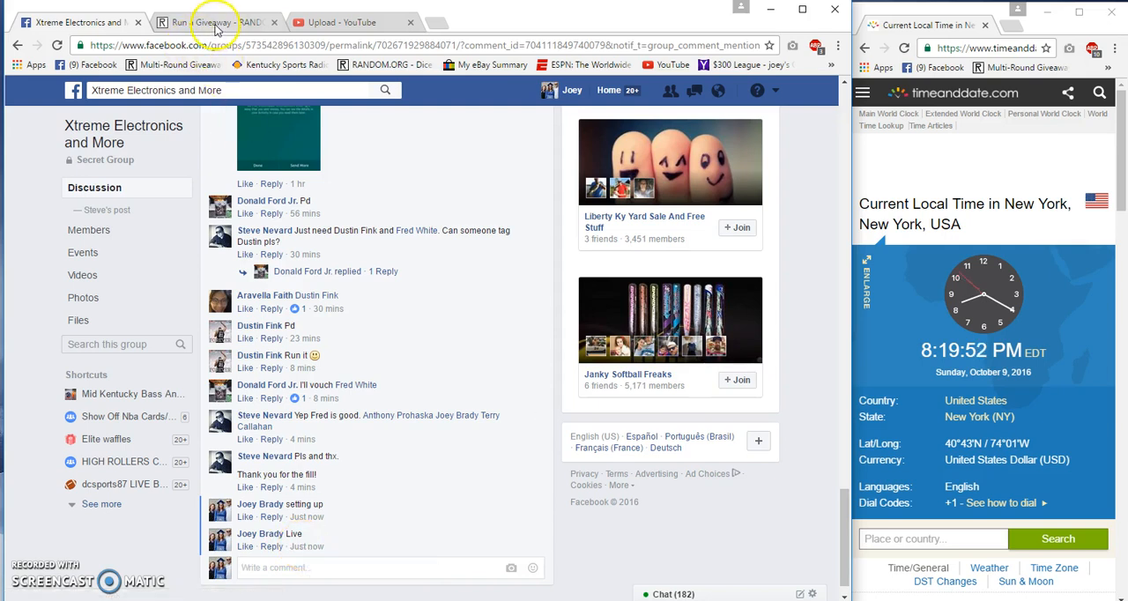
Step: On the RANDOM.ORG giveaway page, roll dice to set Total Rounds to 7
{"action": "left_click", "coordinate": [212, 22]}
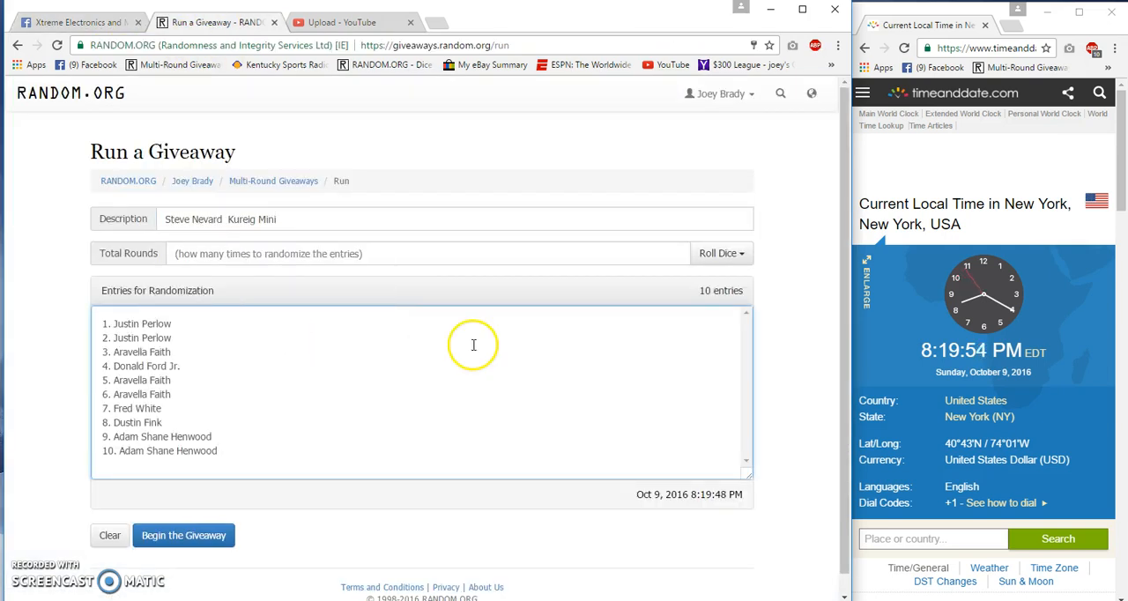
{"action": "left_click", "coordinate": [720, 253]}
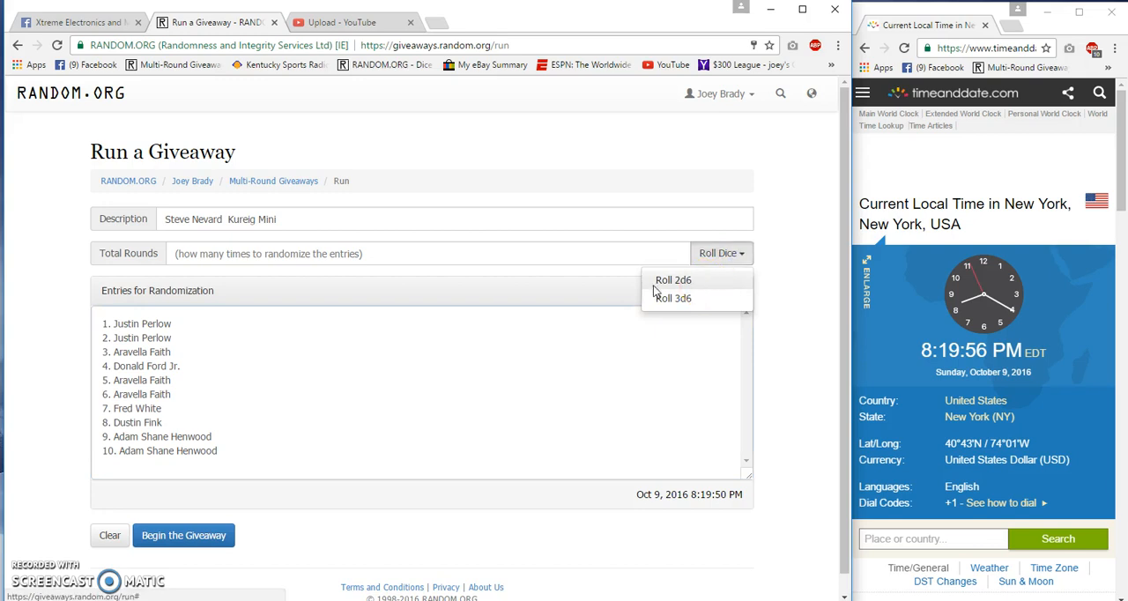
{"action": "left_click", "coordinate": [673, 279]}
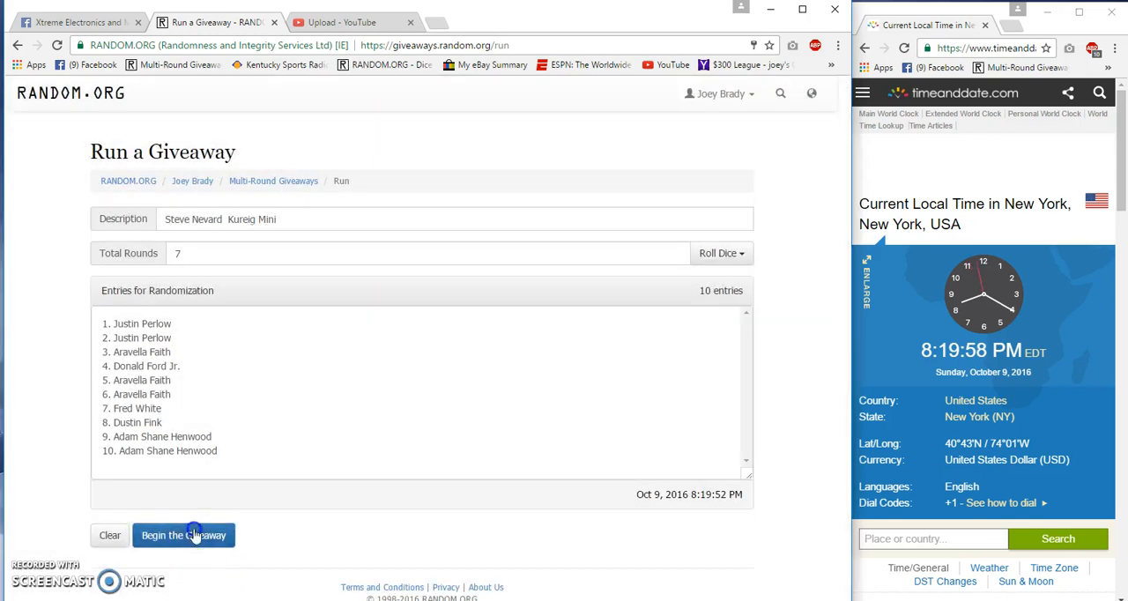
Step: Begin the giveaway and randomize the ten entries through round five
{"action": "left_click", "coordinate": [183, 535]}
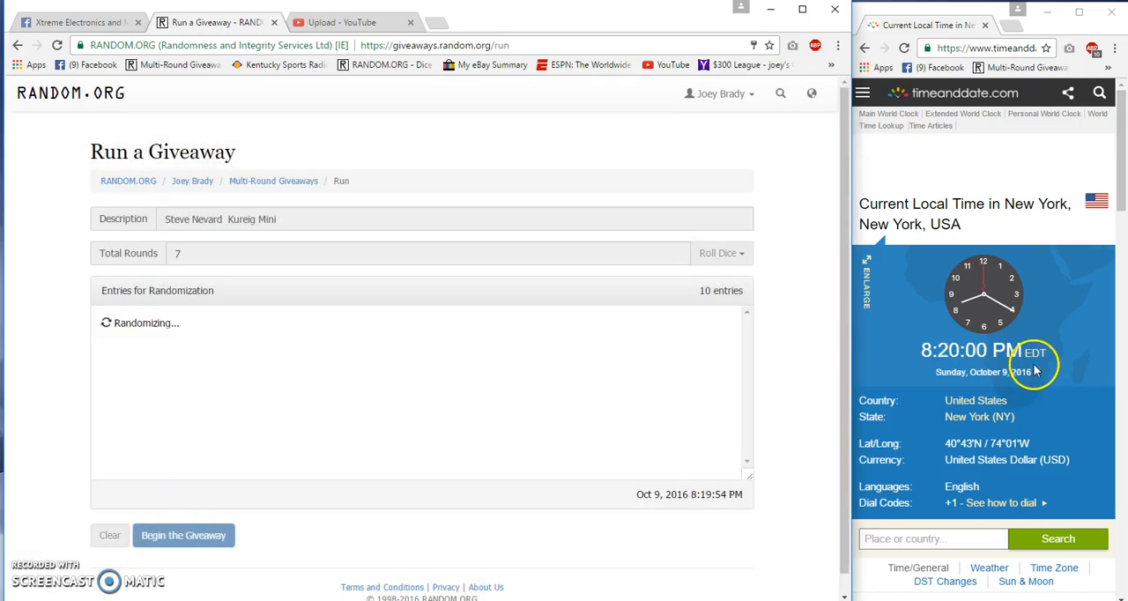
{"action": "left_click", "coordinate": [183, 535]}
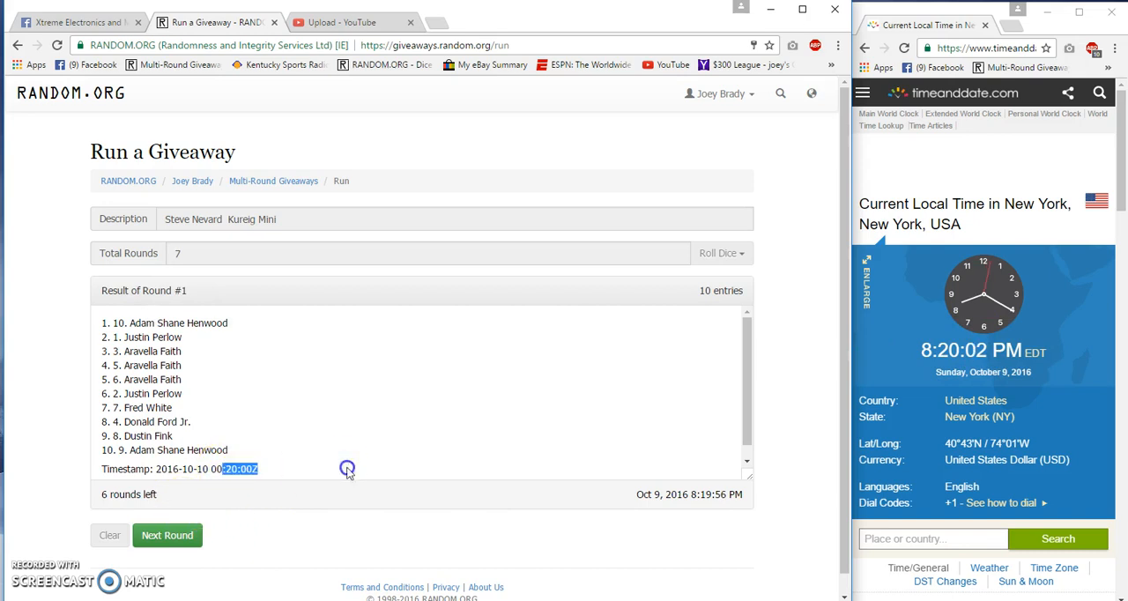
{"action": "left_click", "coordinate": [167, 535]}
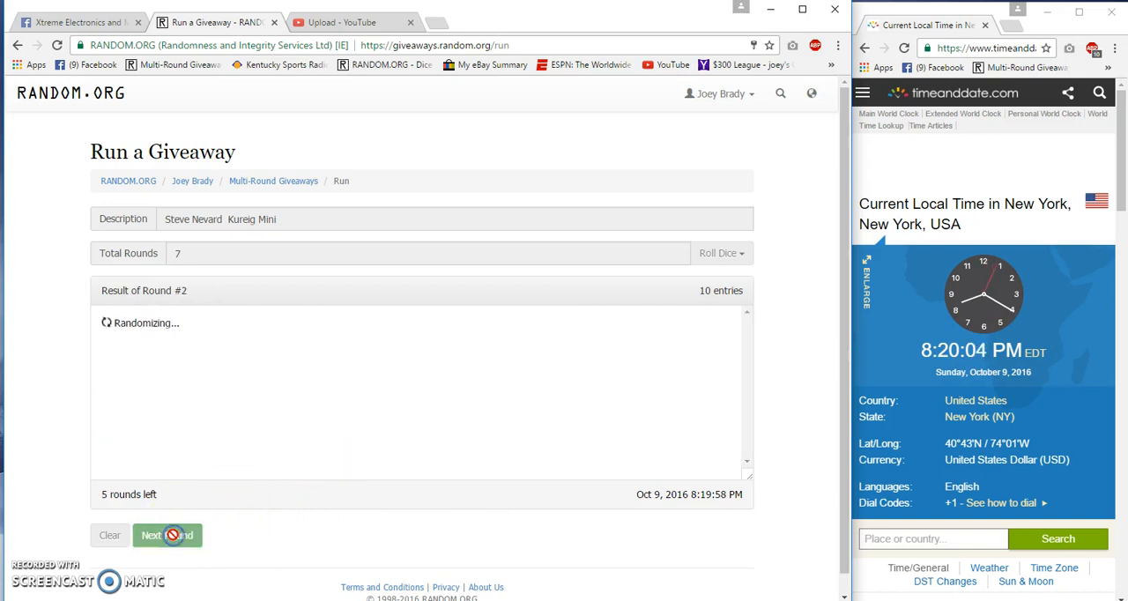
{"action": "left_click", "coordinate": [167, 535]}
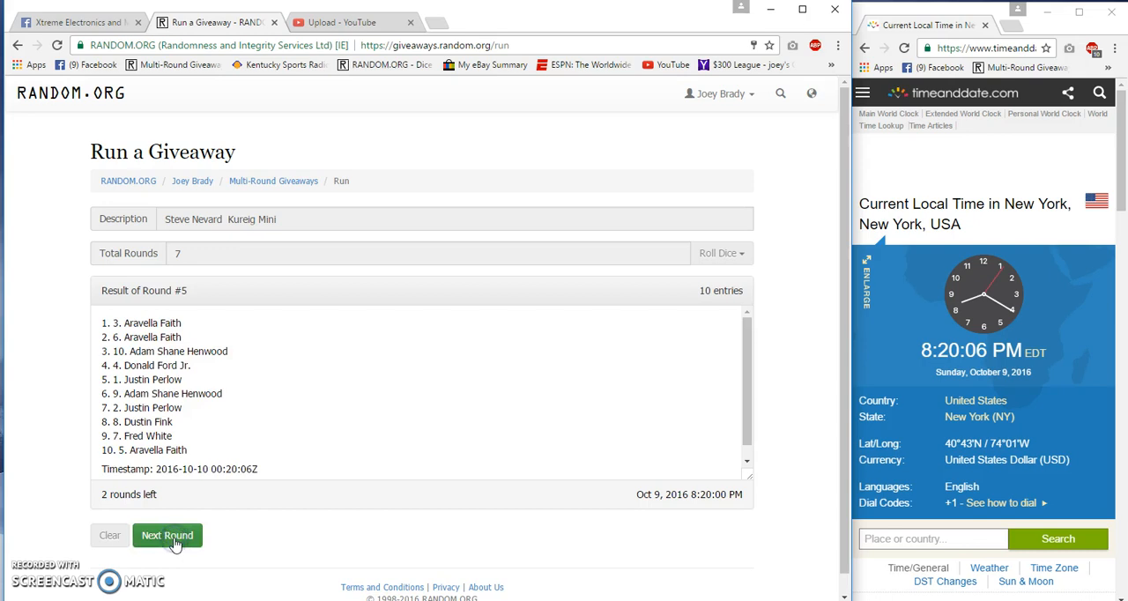
{"action": "left_click", "coordinate": [167, 535]}
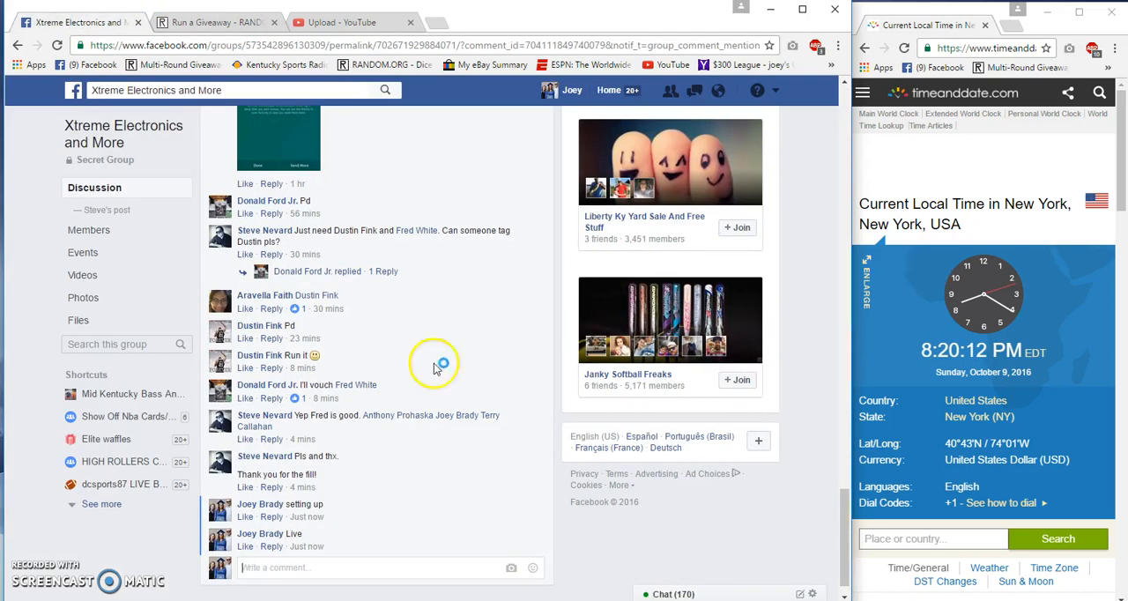
Step: Comment 'good luck final roll' on the Facebook post, then return to RANDOM.ORG
{"action": "scroll", "scroll_direction": "down", "scroll_amount": 3}
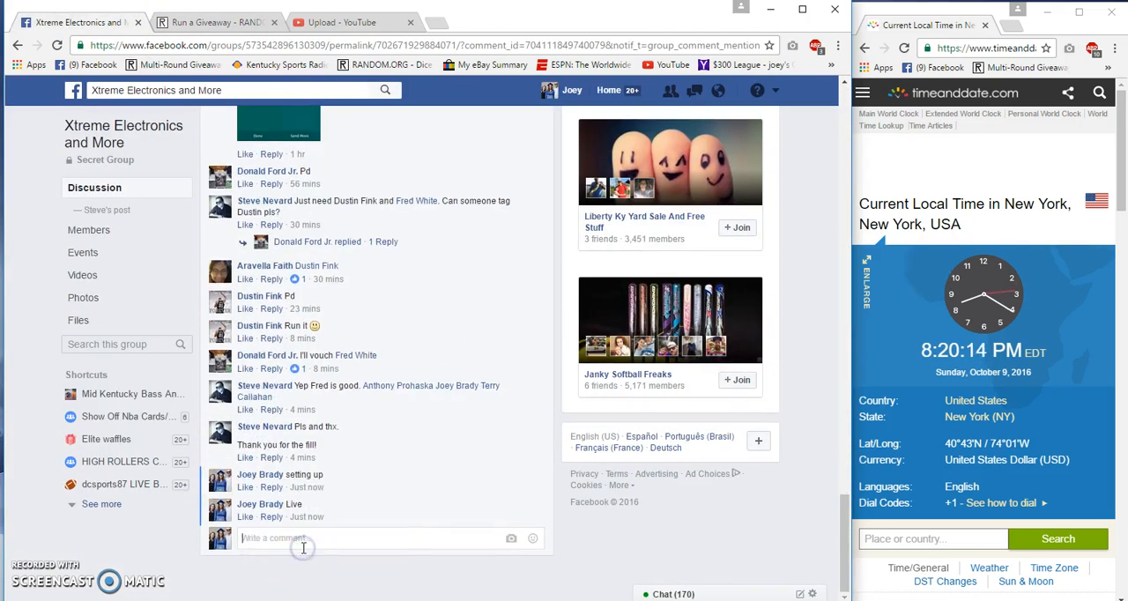
{"action": "type", "text": "good luck final ro"}
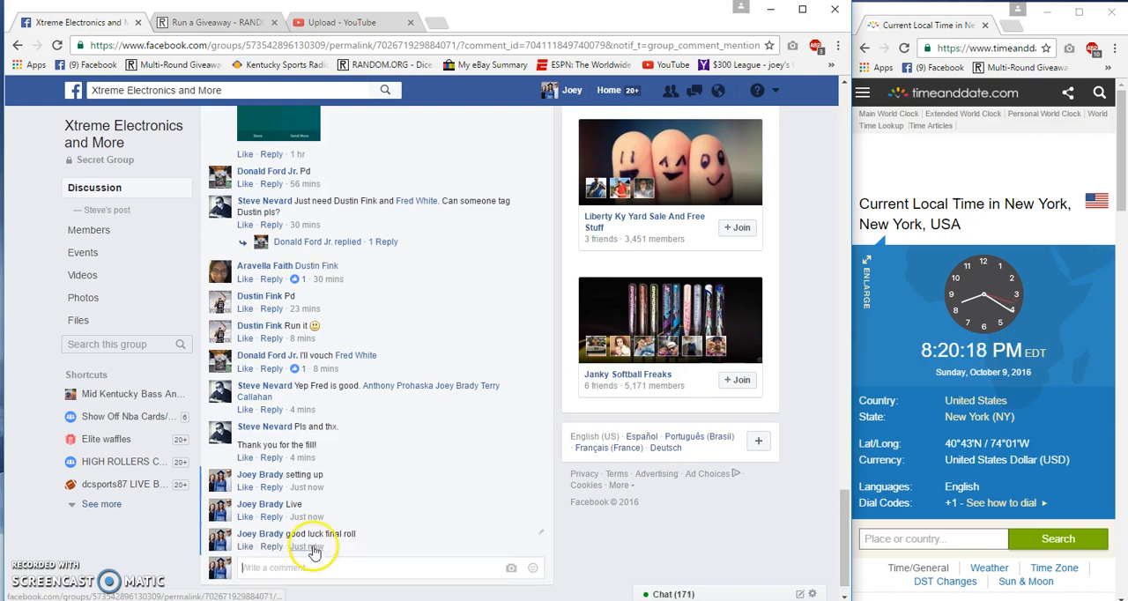
{"action": "left_click", "coordinate": [216, 22]}
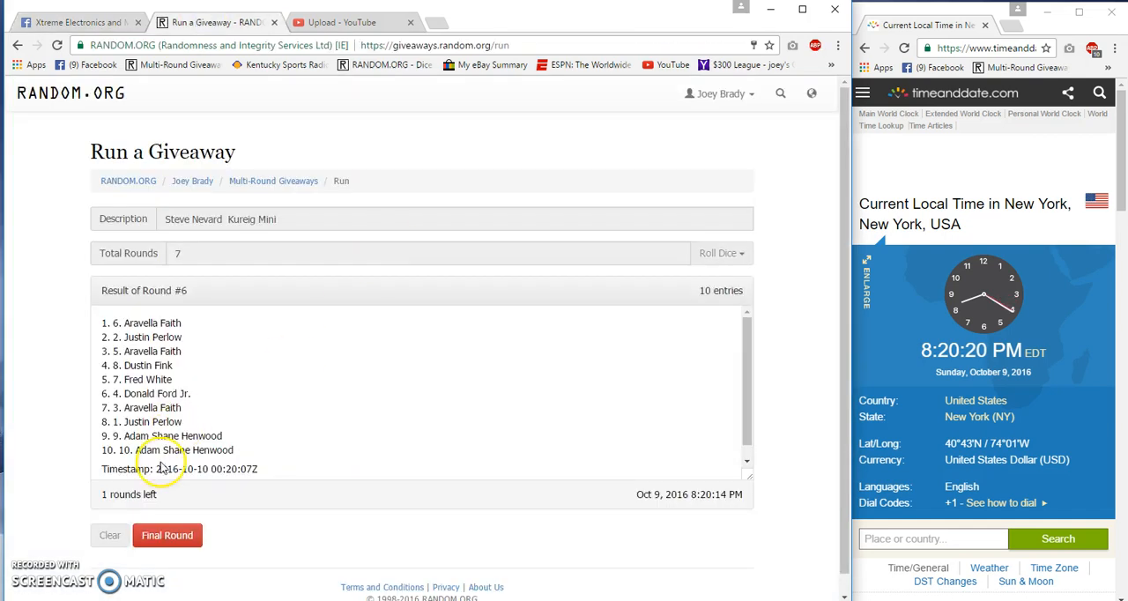
Step: Run round seven to reach the verification page, then comment 'Done' on the Facebook post
{"action": "left_click", "coordinate": [167, 535]}
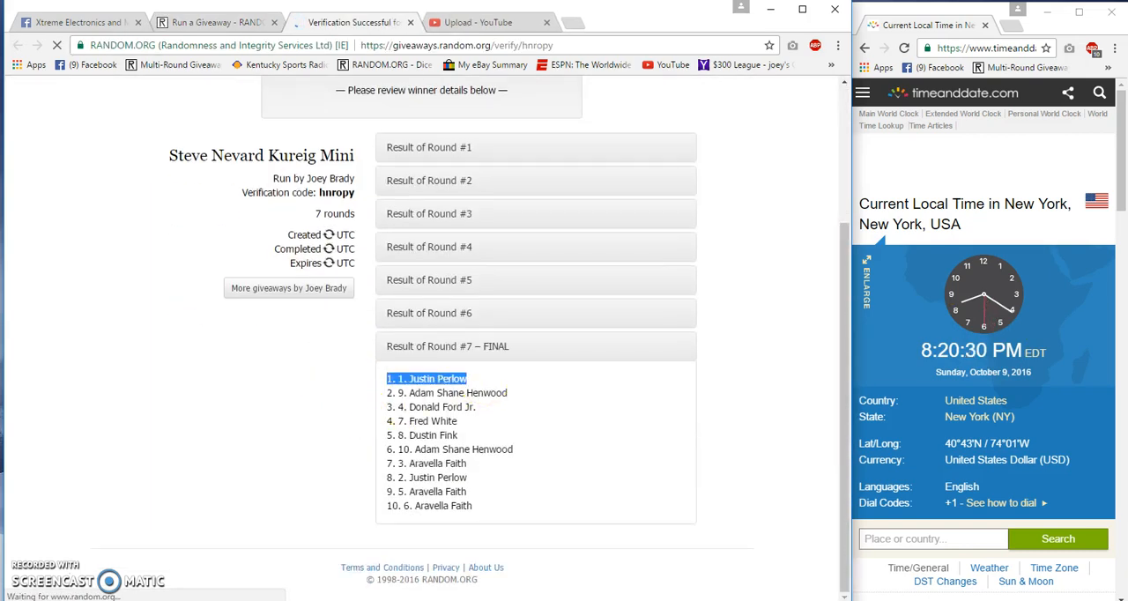
{"action": "left_click", "coordinate": [79, 22]}
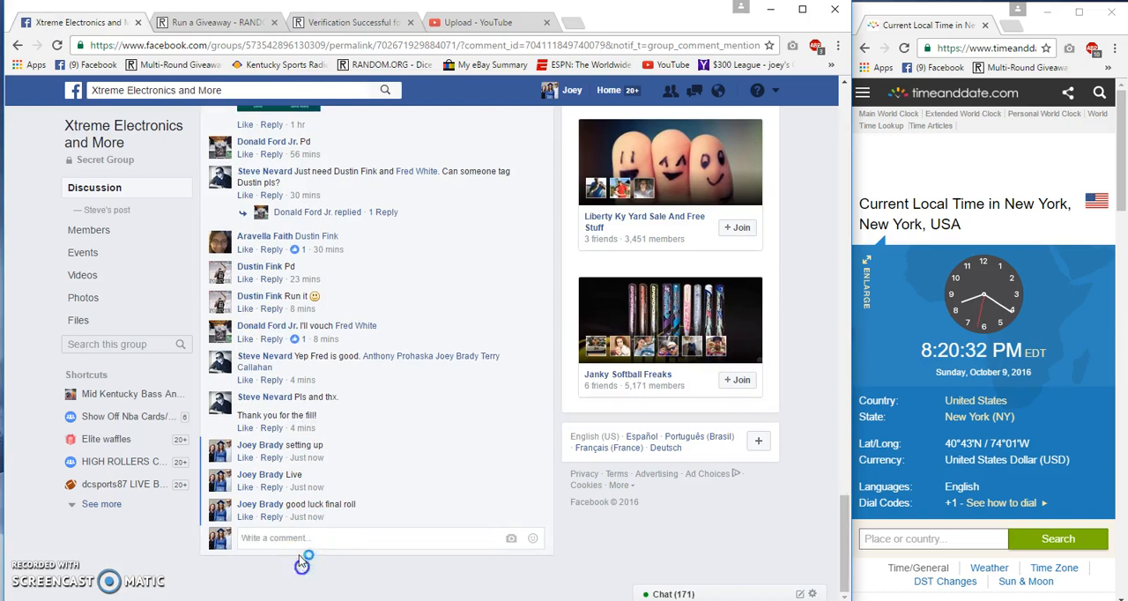
{"action": "type", "text": "Done"}
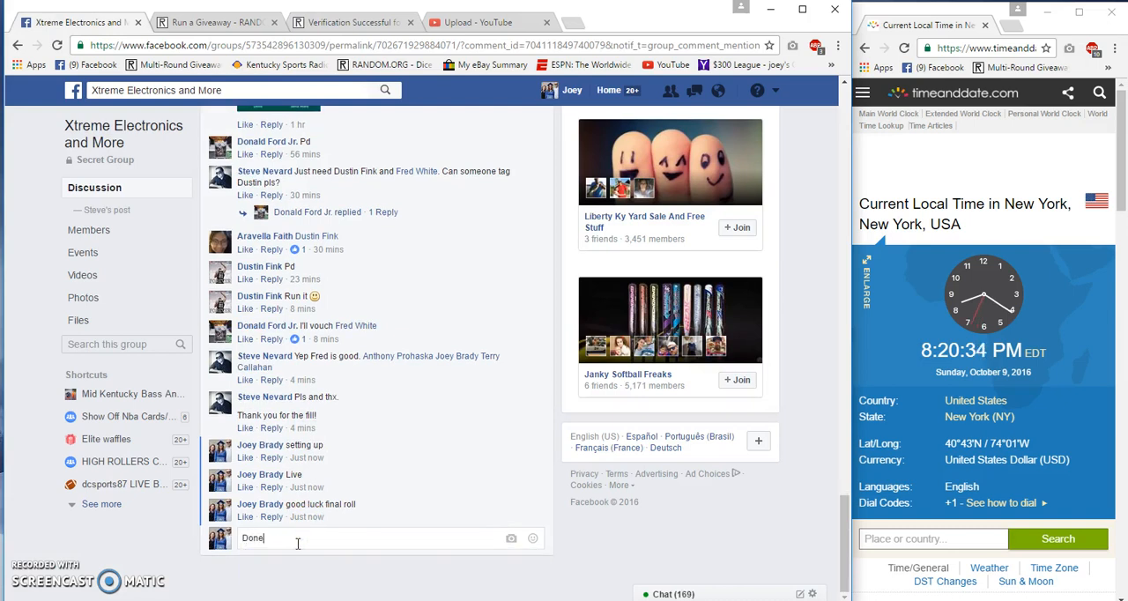
{"action": "key", "text": "Return"}
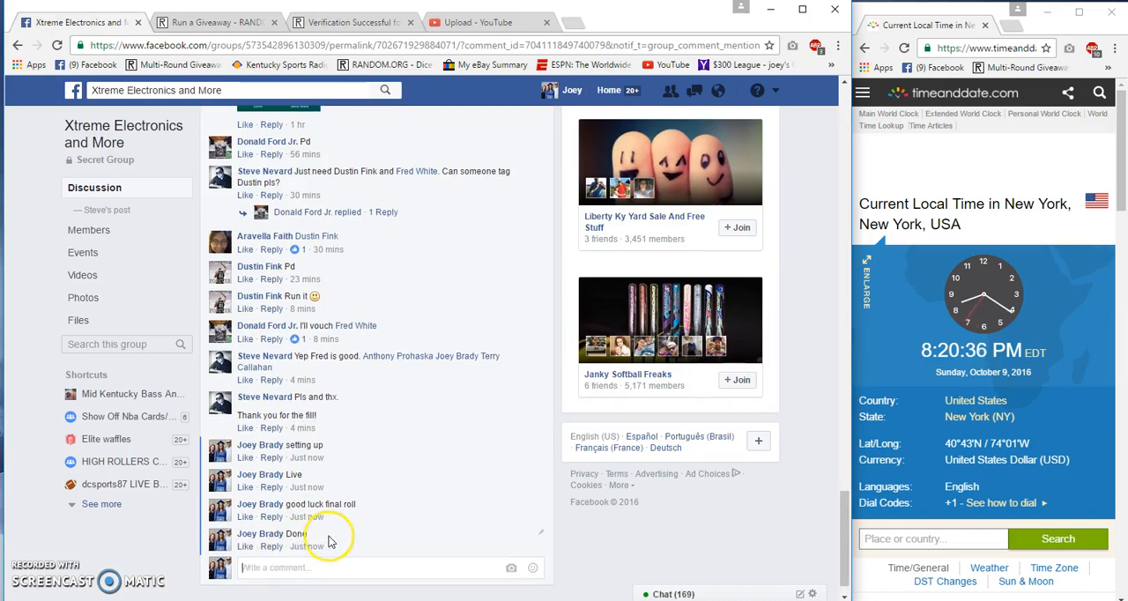